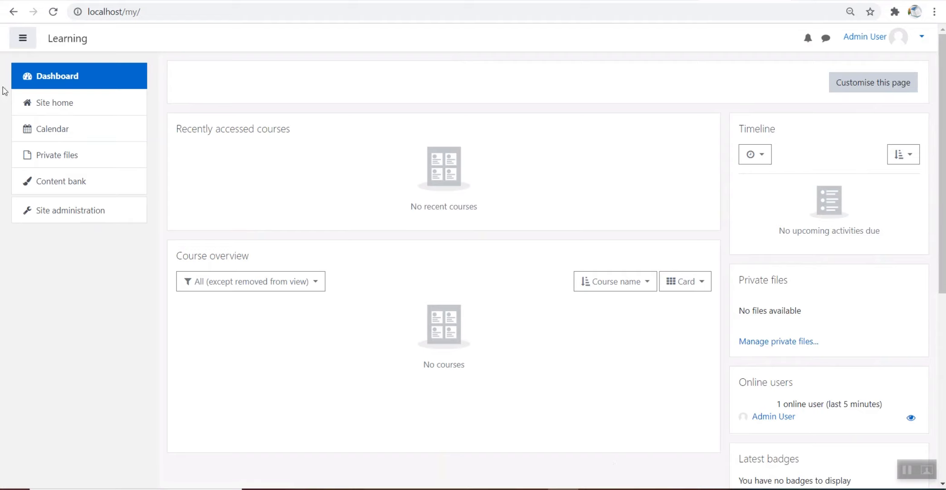
Step: Open Site administration and show its Courses settings
left_click(71, 210)
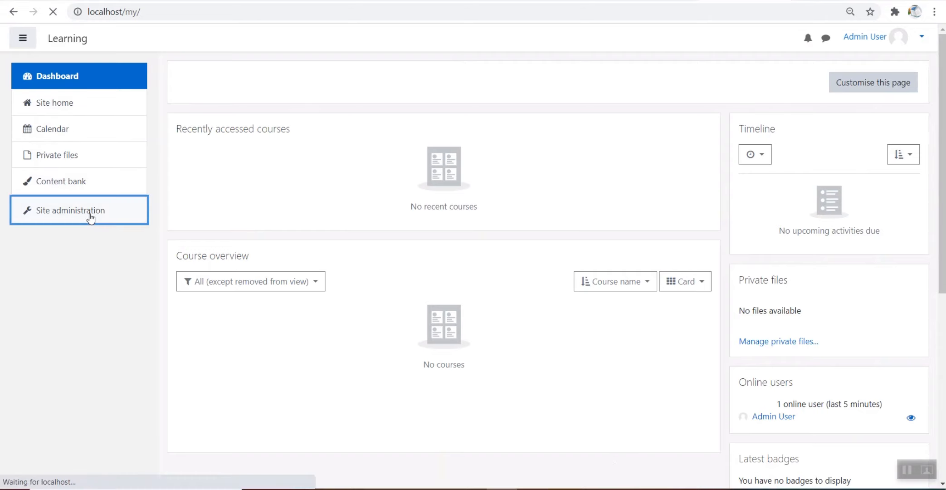
left_click(71, 210)
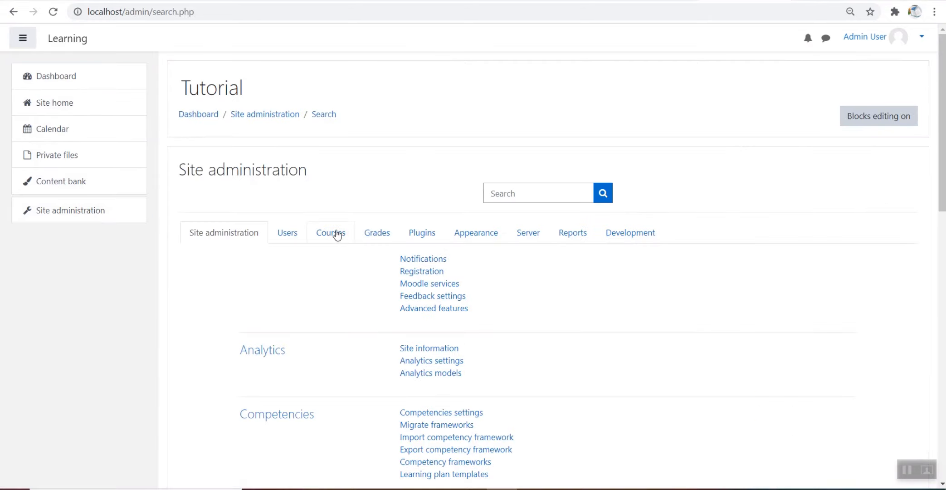
left_click(330, 232)
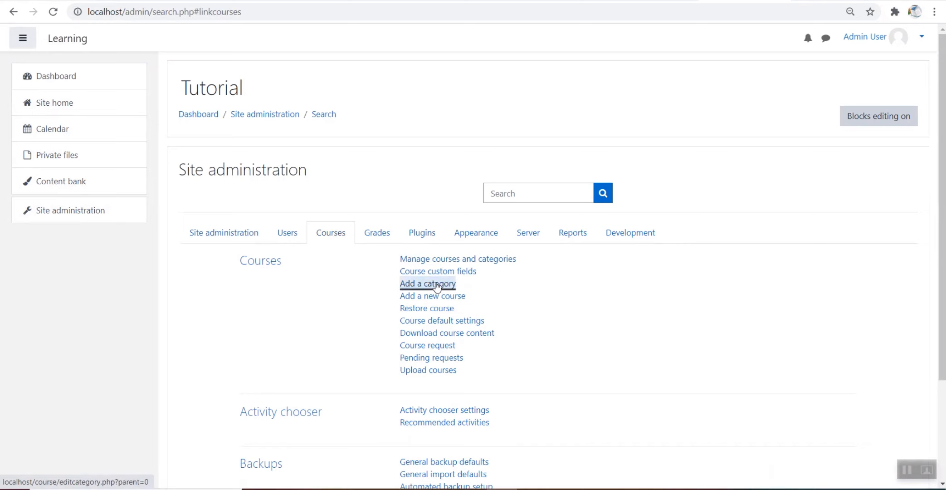
Step: Add a new category named 'Category 1' with ID number 001
left_click(427, 283)
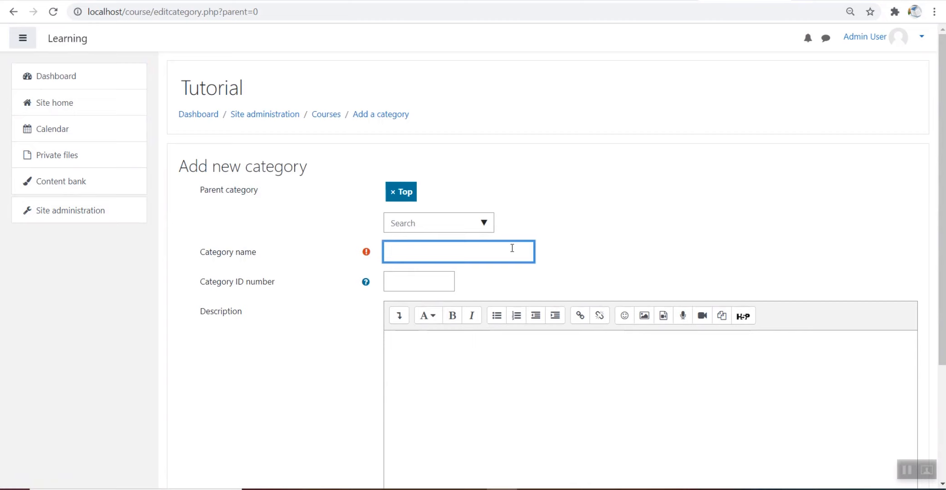
type("Category 1")
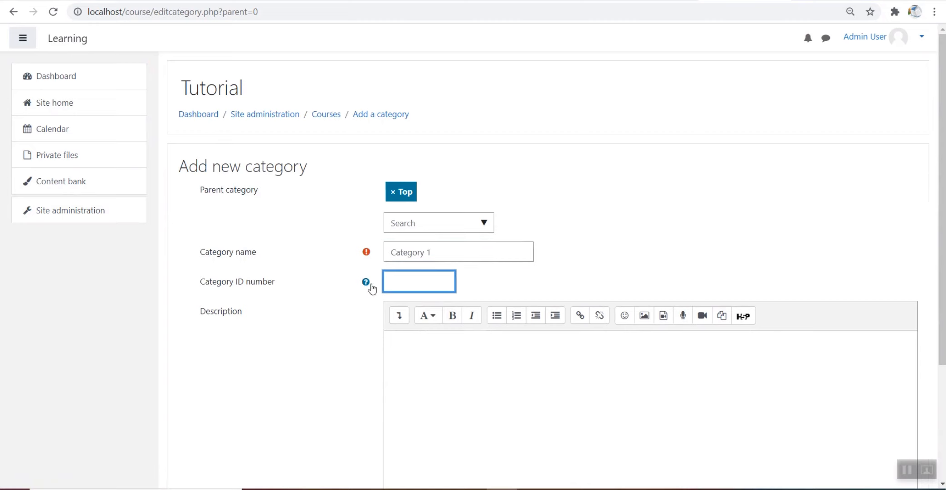
mouse_move(365, 281)
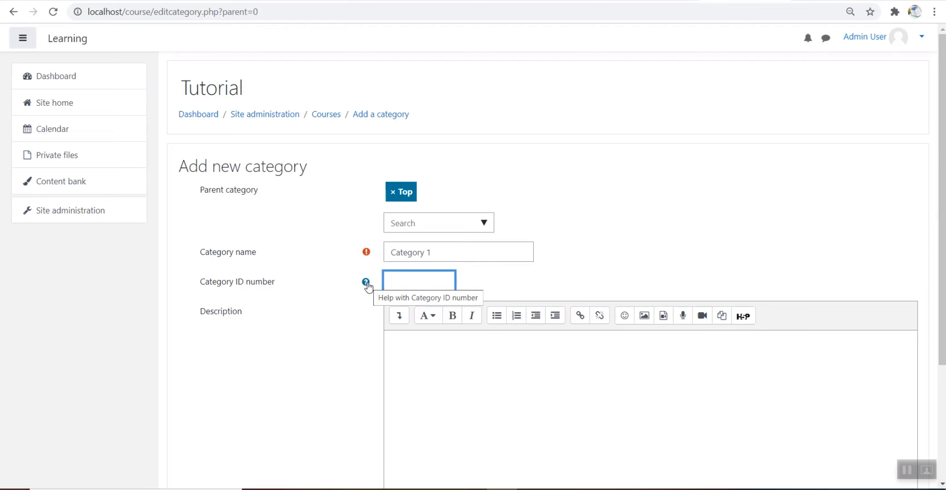
type("001")
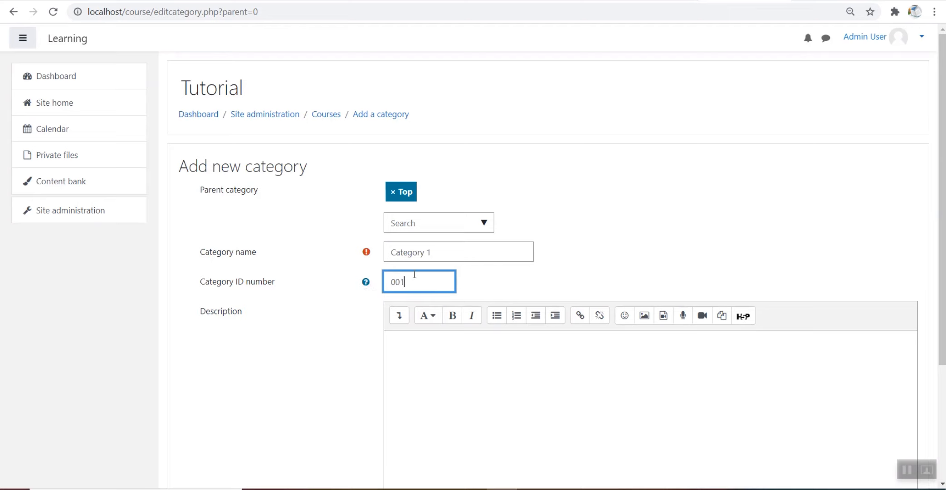
Step: Type the bold description 'This is description of Category. We can add our course description here'
scroll("down", 3)
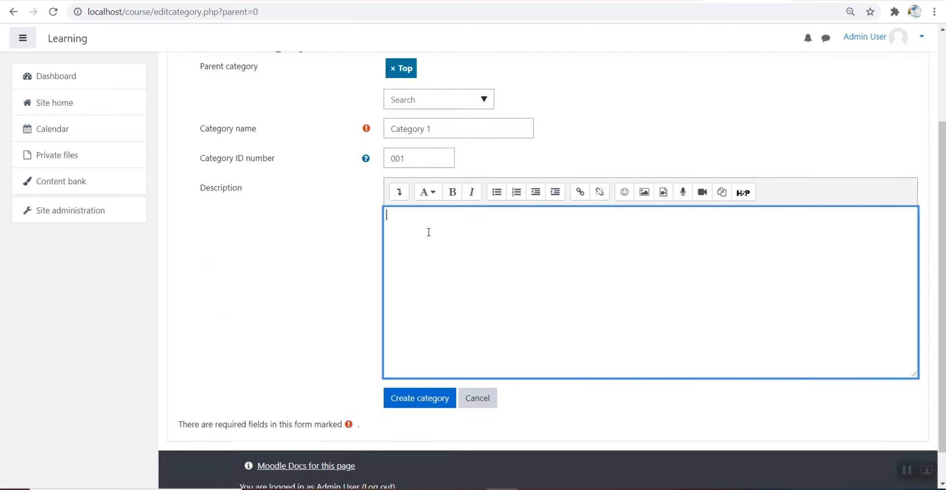
type("This is description of Category. We can add our")
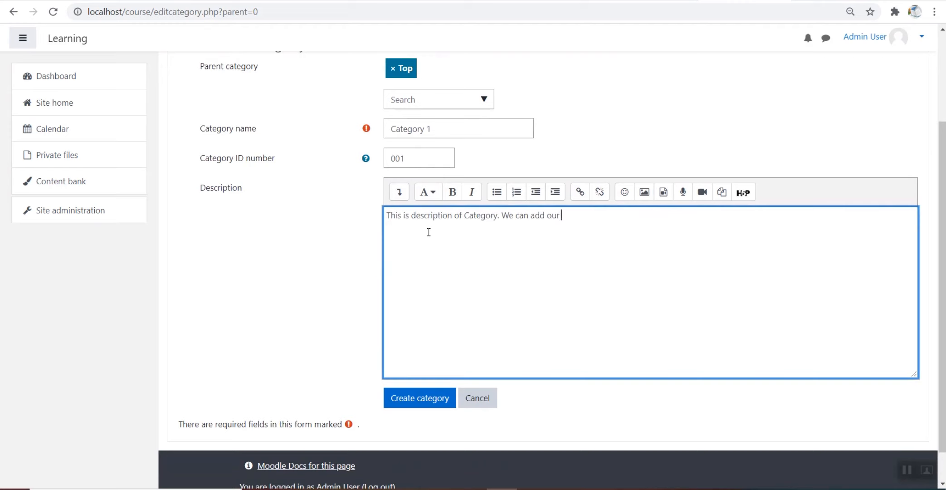
type("course description")
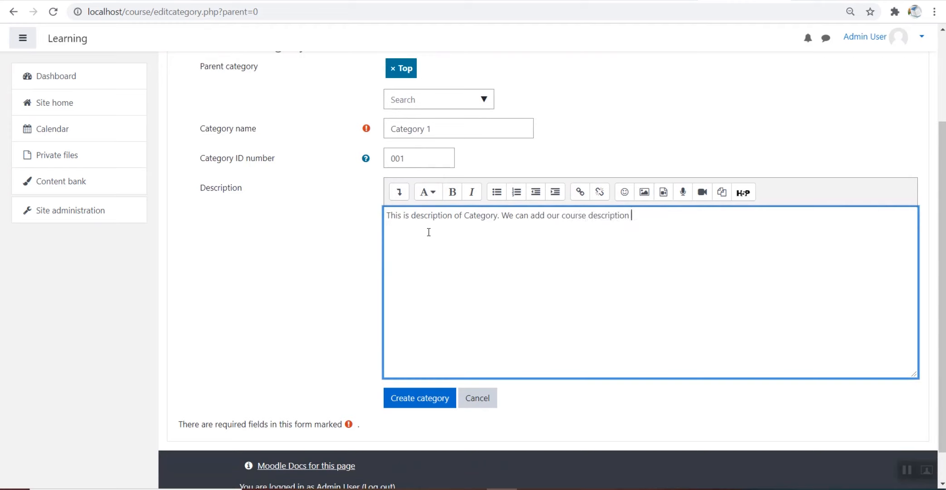
type("here.")
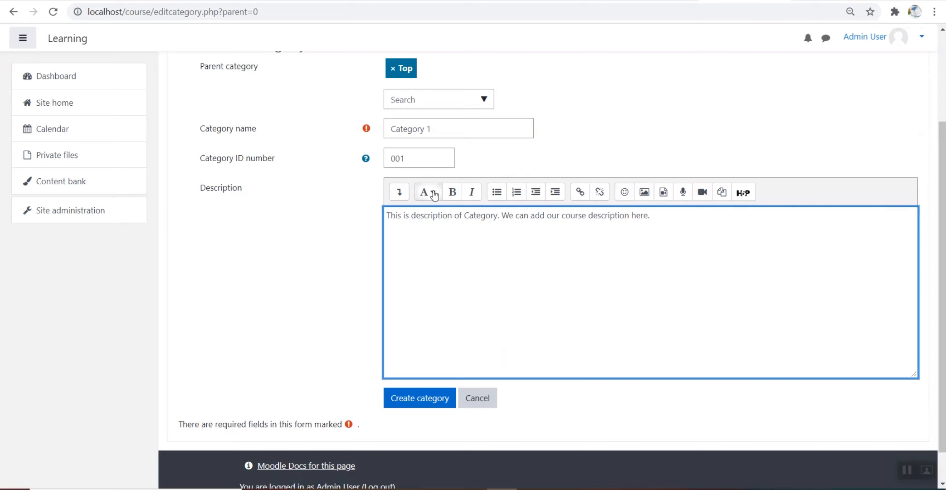
left_click(423, 192)
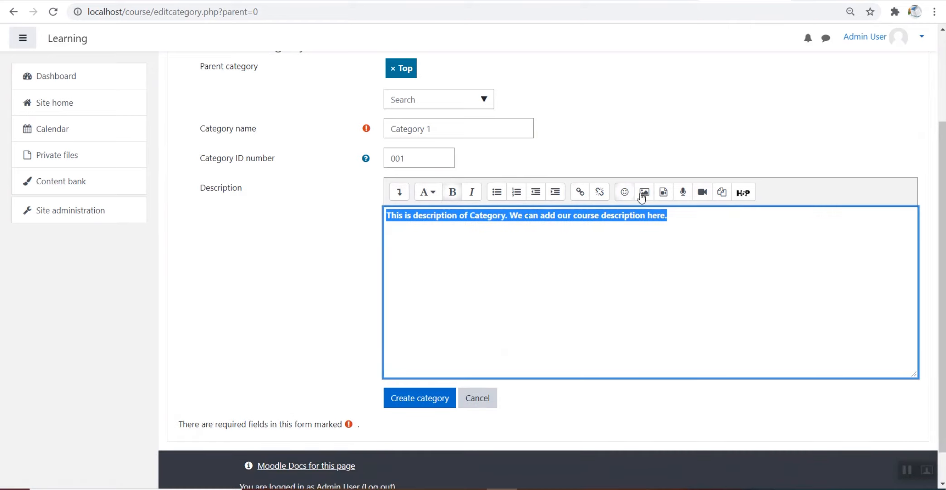
Step: Start inserting an image into the description
left_click(643, 192)
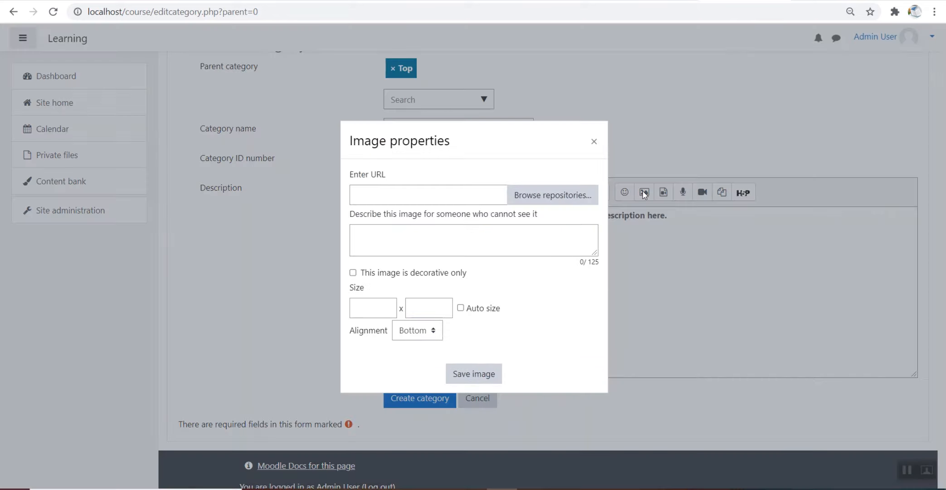
Step: Select Picture1.png from the computer via Upload a file in the file picker
left_click(551, 195)
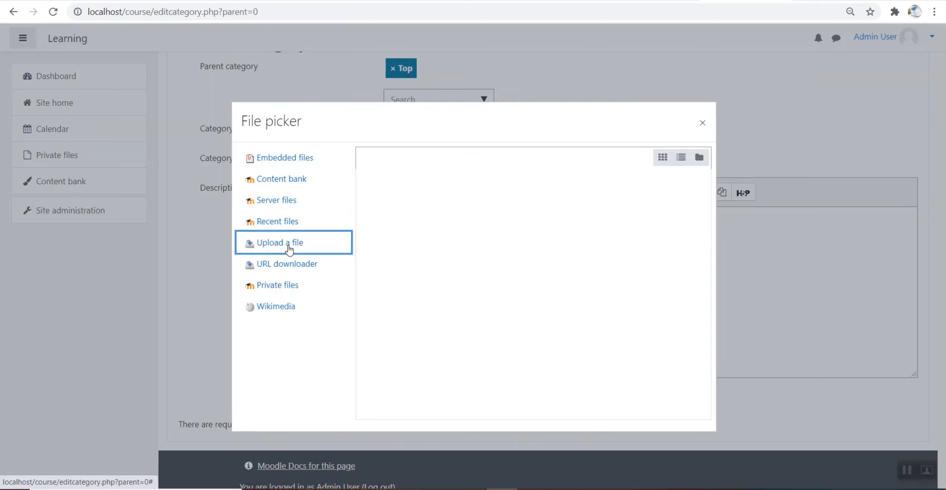
left_click(279, 241)
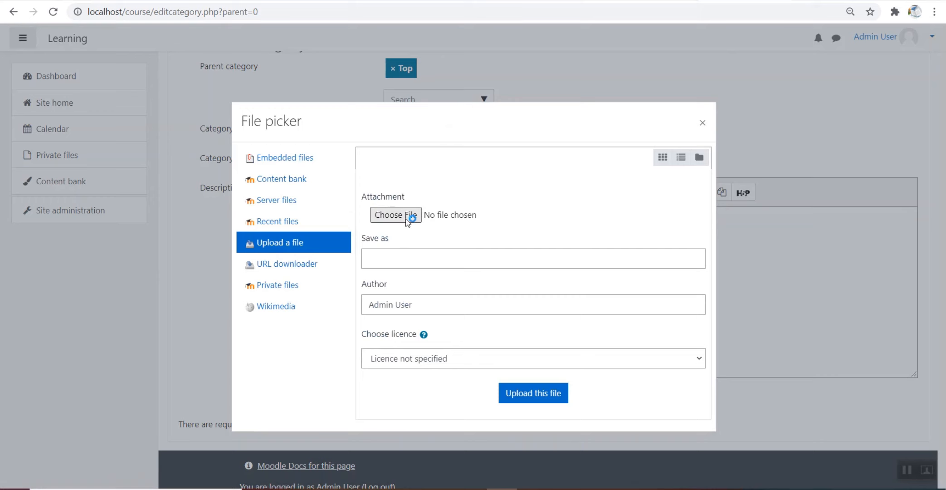
left_click(395, 214)
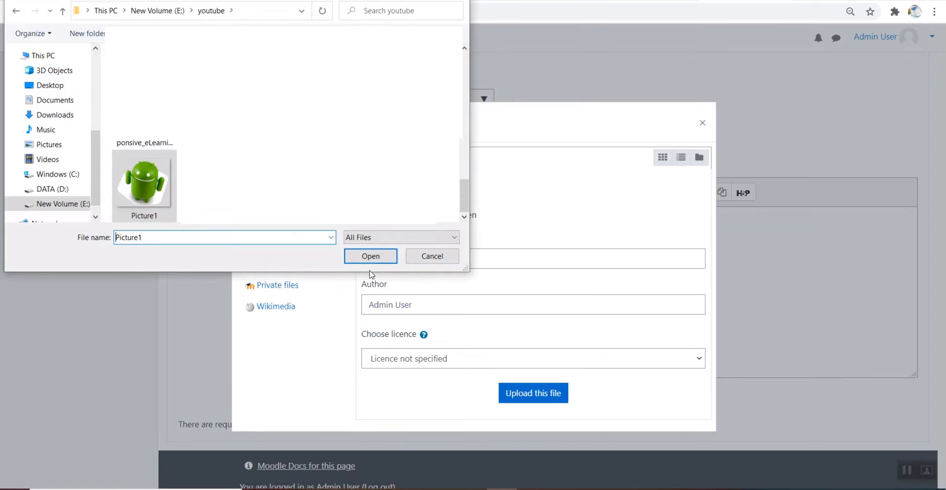
left_click(371, 255)
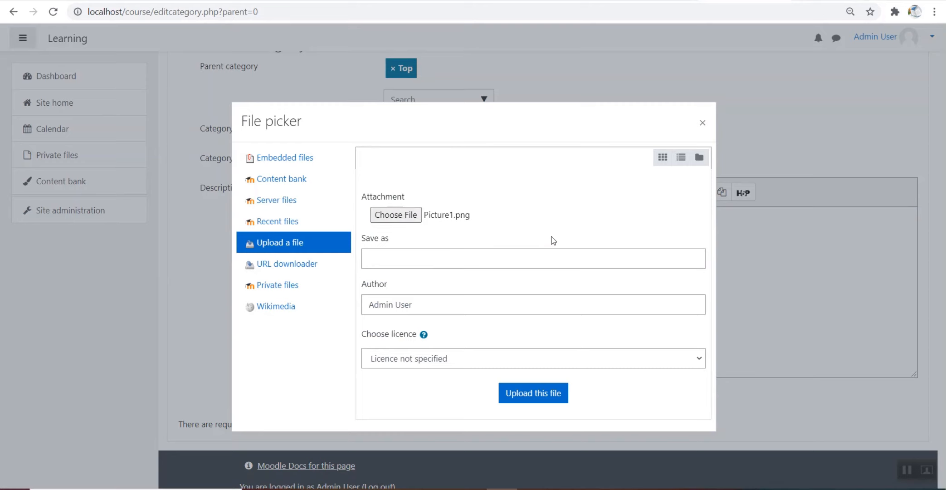
Step: Upload Picture1.png and insert it with alt text 'This is tab is act as alternative text.'
left_click(533, 258)
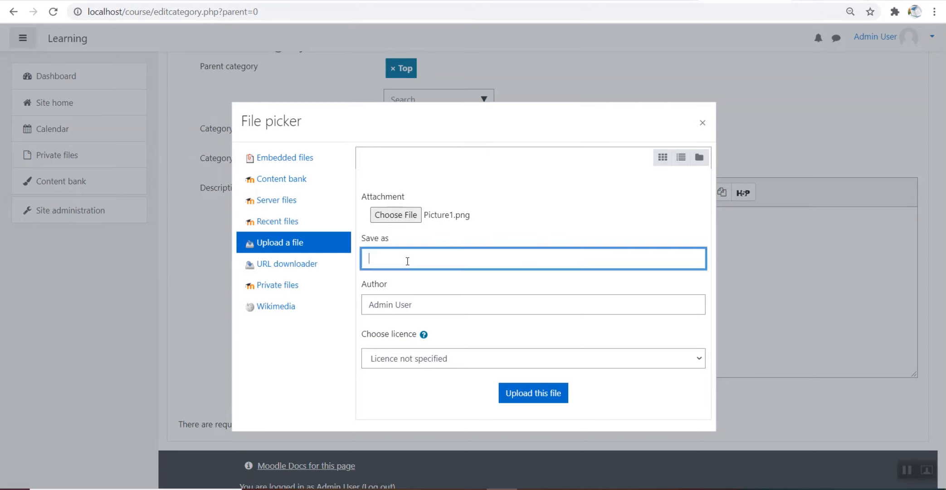
left_click(533, 393)
type("This is tab is act as a")
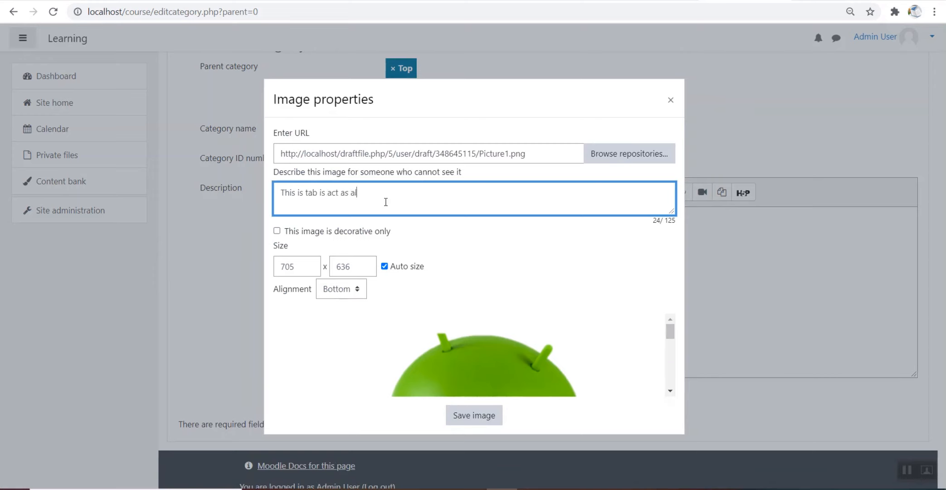
type("lternative text")
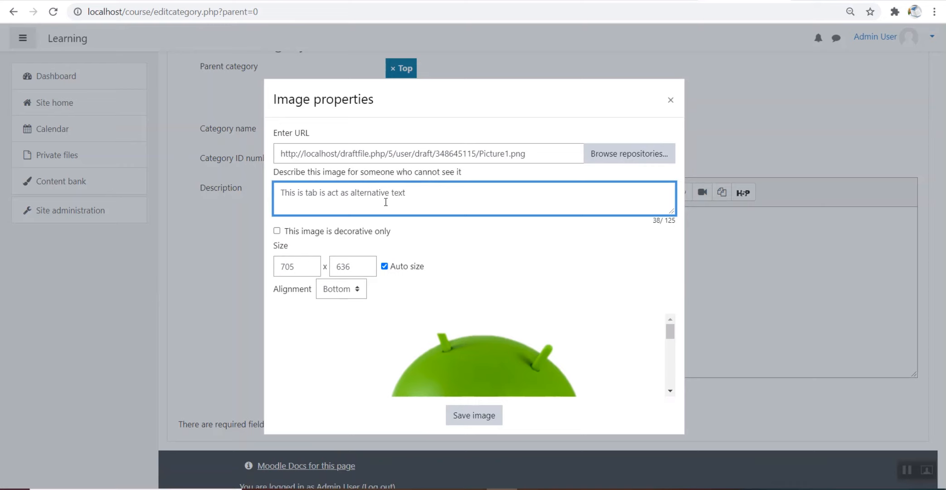
type(".")
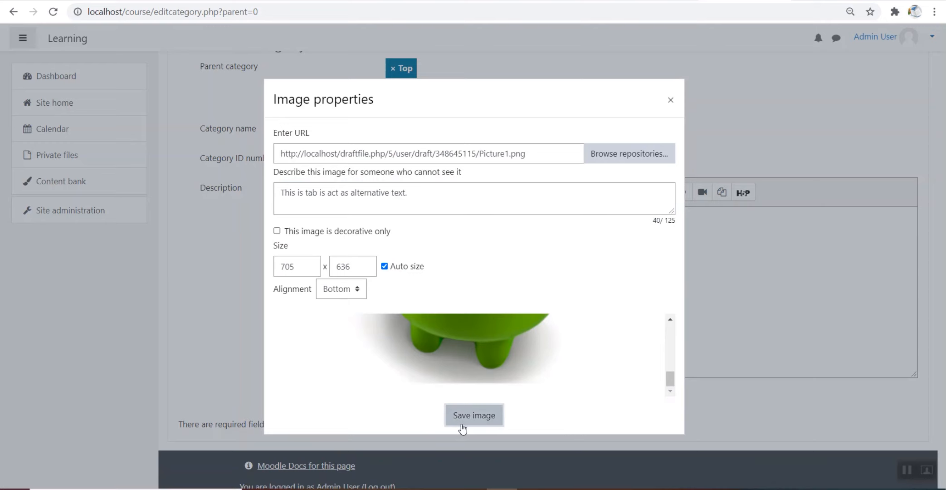
left_click(473, 415)
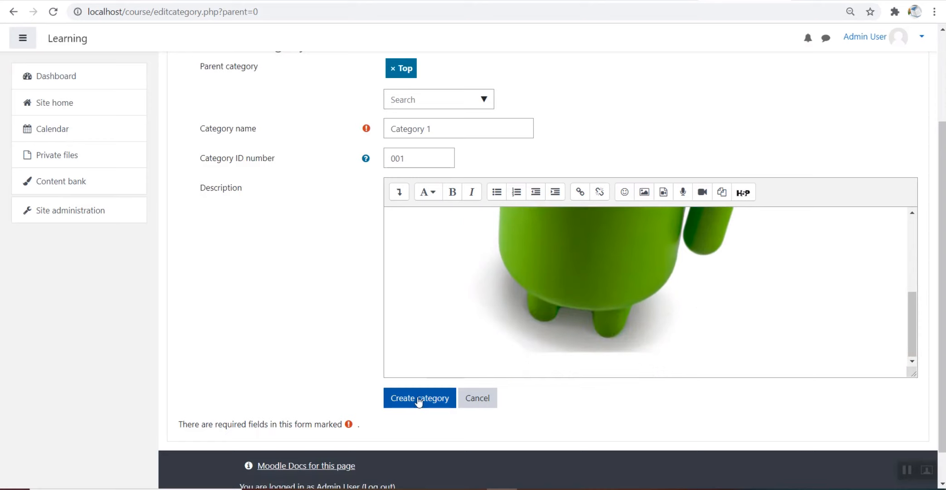
Step: Create the category and confirm Category 1 appears beside Miscellaneous in category management
left_click(420, 397)
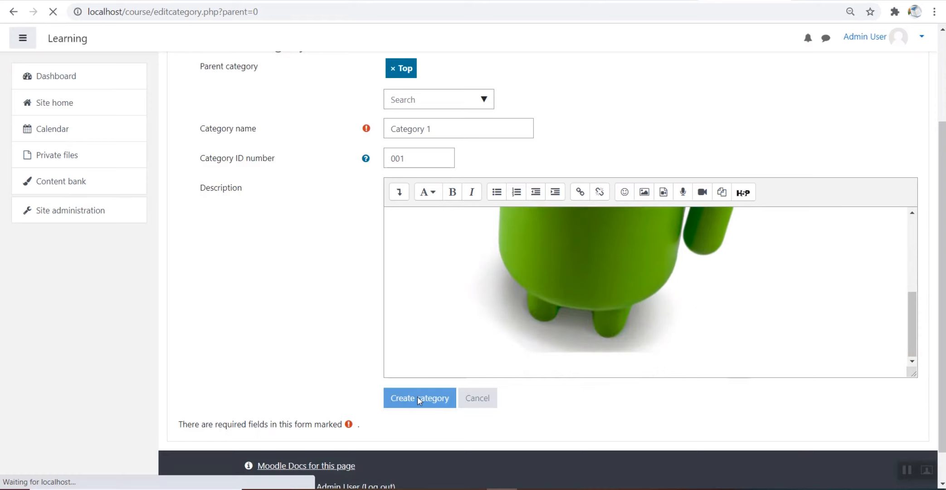
left_click(419, 398)
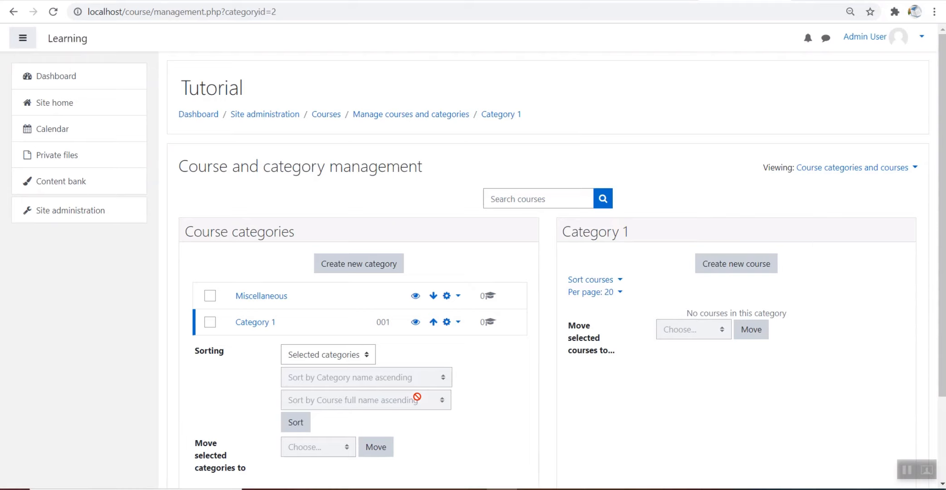
scroll("down", 3)
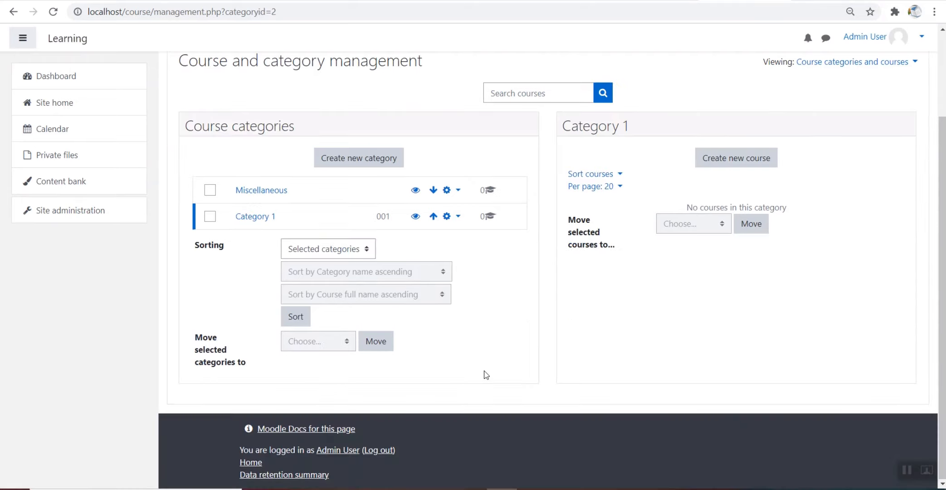